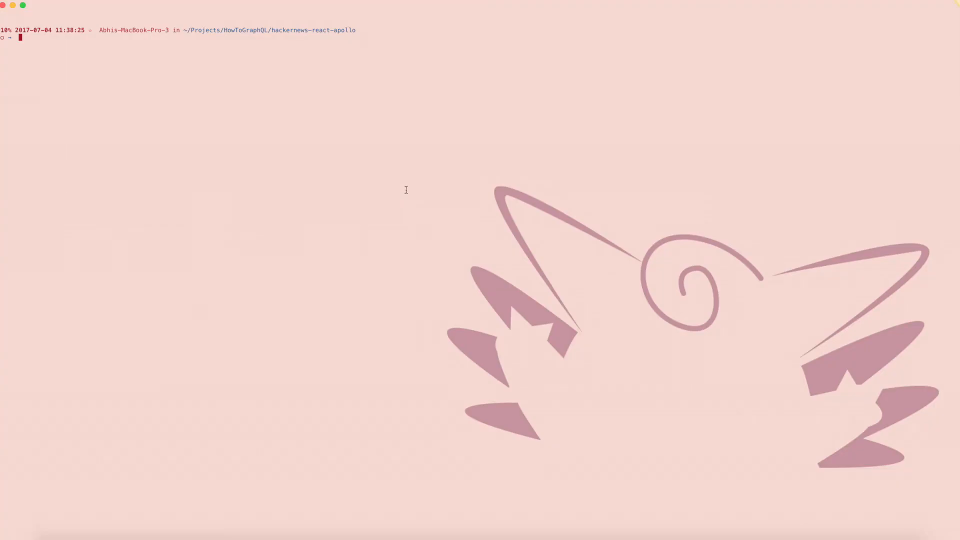
- Run yarn add subscriptions-transport-ws in the hackernews-react-apollo project folder
{"action": "type", "text": "yarn add subscriptions-transport-ws"}
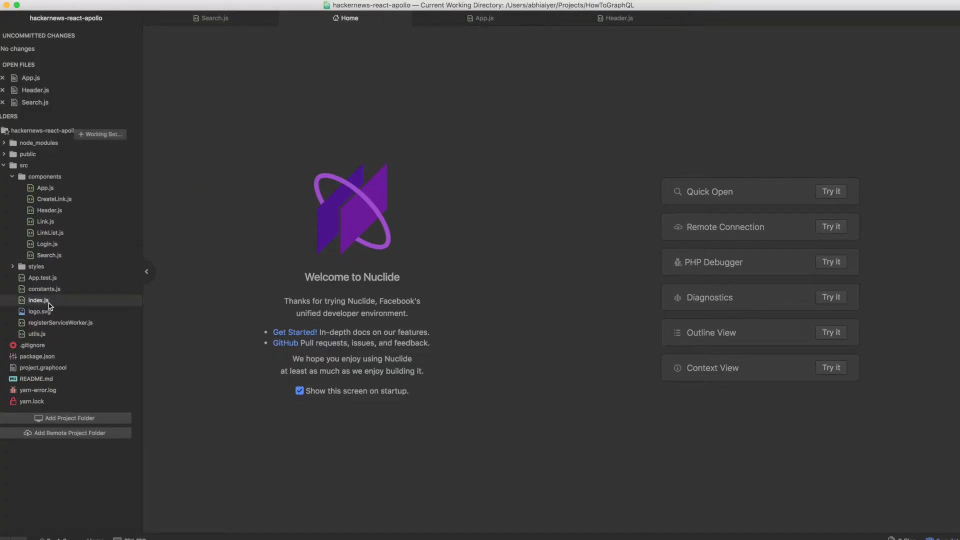
- In index.js, import SubscriptionClient and addGraphQLSubscriptions and replace the old network interface setup with wsClient and networkInterfaceWithSubscriptions
{"action": "left_click", "coordinate": [38, 301]}
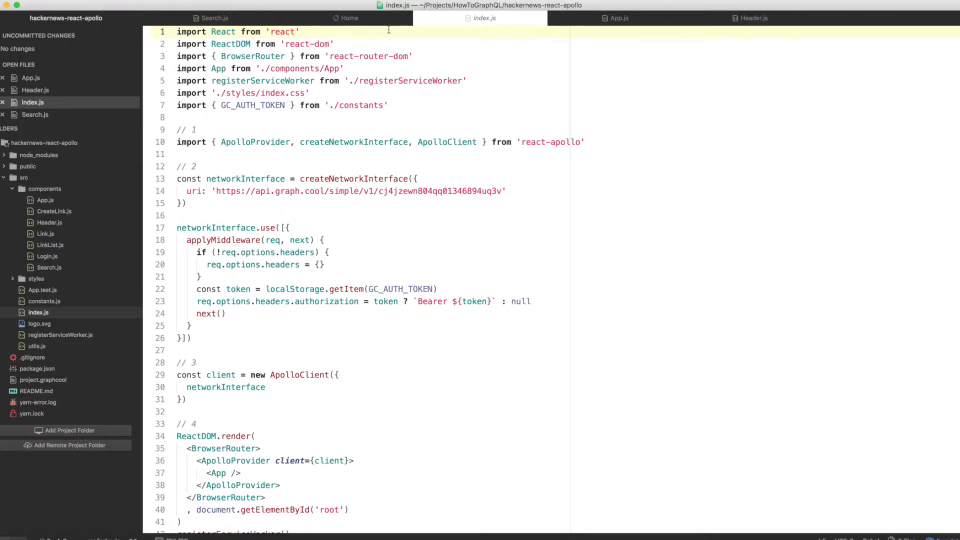
{"action": "left_click", "coordinate": [334, 44]}
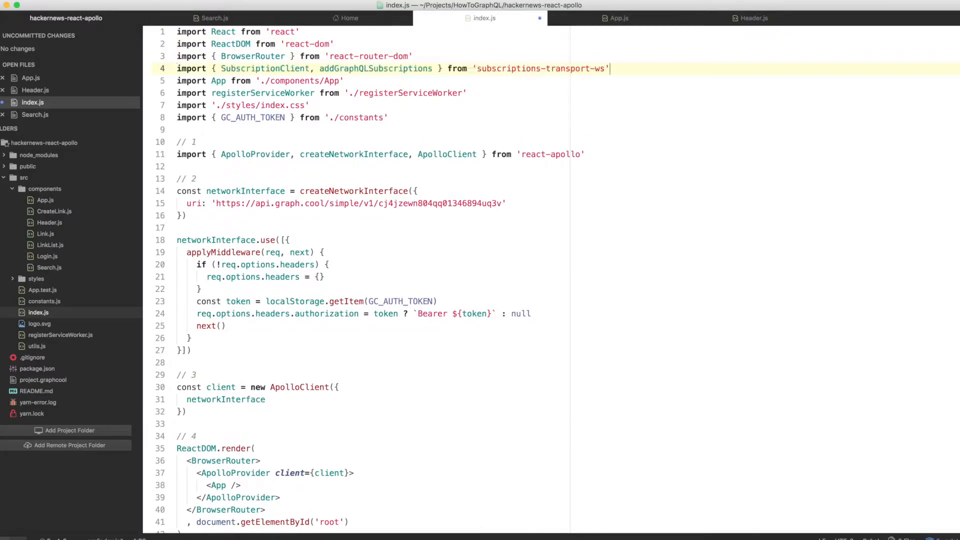
{"action": "scroll", "scroll_direction": "down", "scroll_amount": 3}
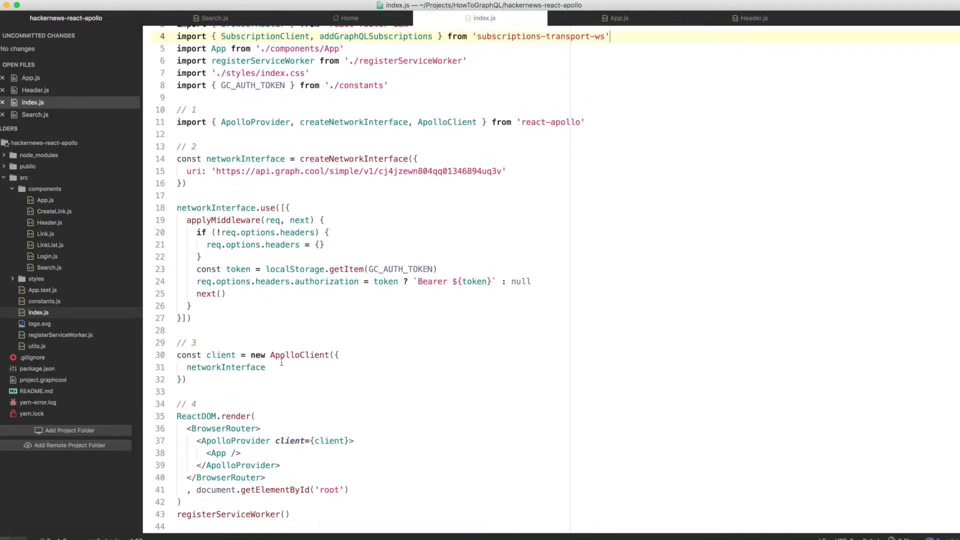
{"action": "left_click_drag", "start_coordinate": [177, 146], "coordinate": [187, 379]}
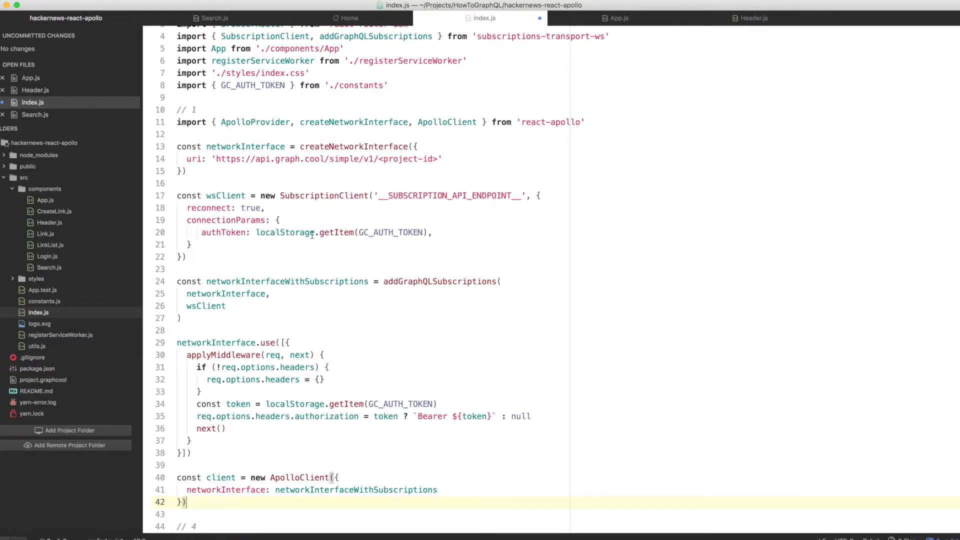
{"action": "scroll", "scroll_direction": "down", "scroll_amount": 3}
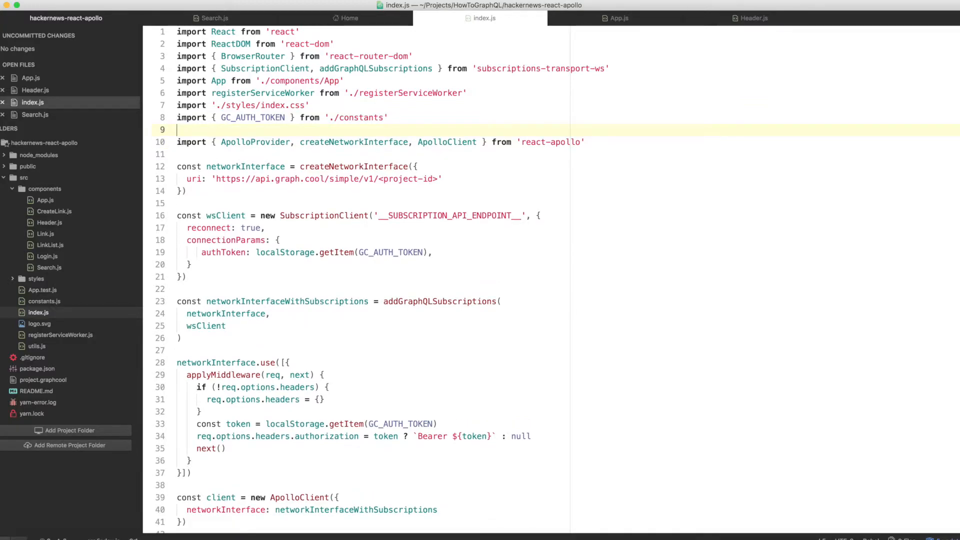
- Replace __SUBSCRIPTION_API_ENDPOINT__ with wss://subscriptions.graph.cool/v1/cj4jzewn804qq01346894uq3v
{"action": "key", "text": "enter"}
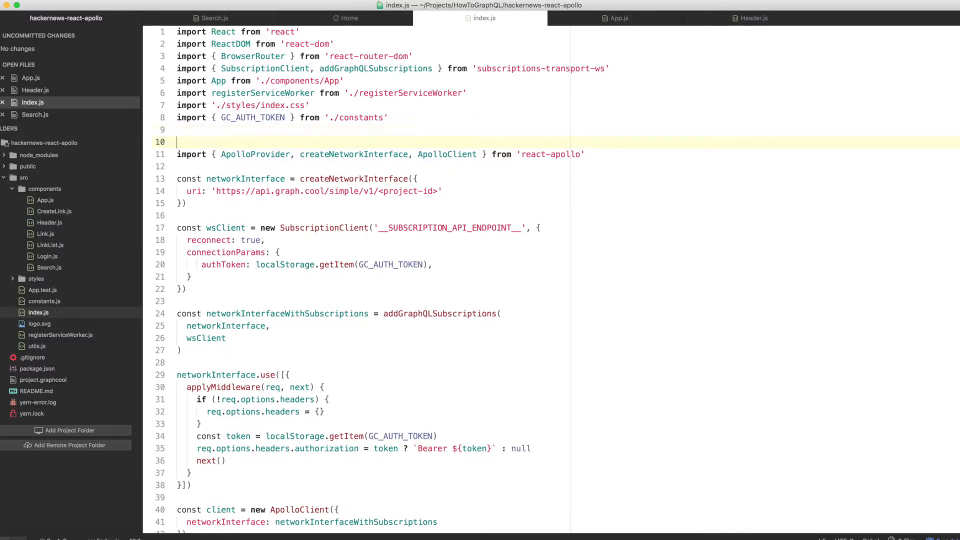
{"action": "key", "text": "Backspace"}
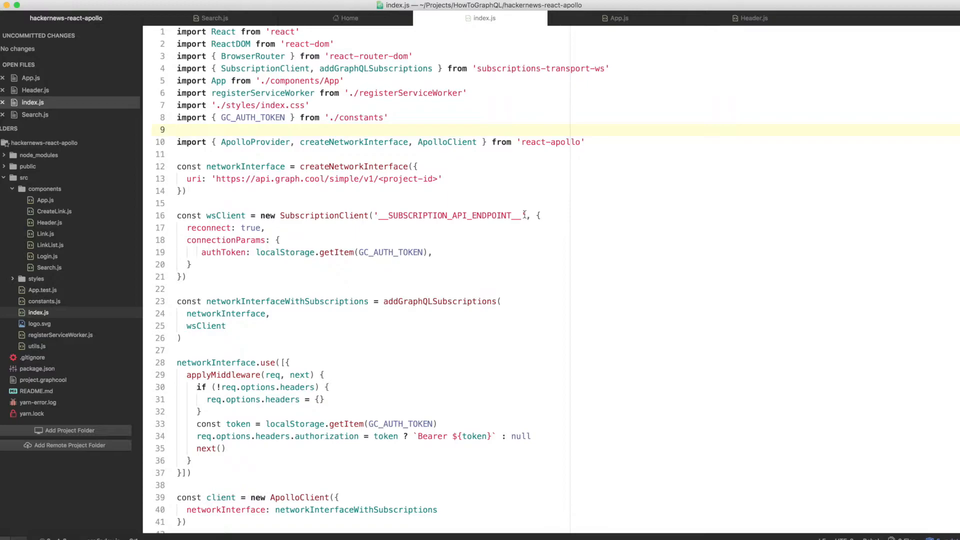
{"action": "double_click", "coordinate": [444, 216]}
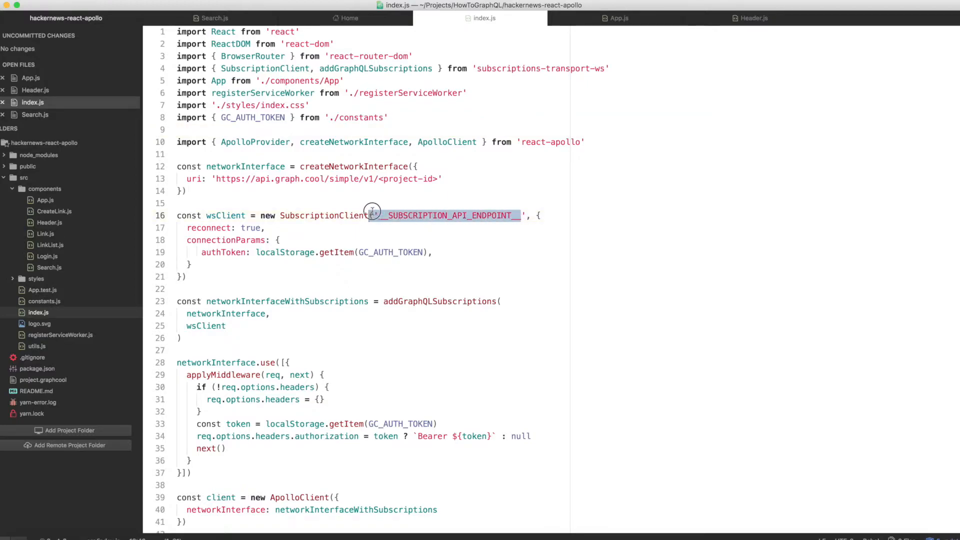
{"action": "type", "text": "wss://subscriptions.graph.cool/v1/cj4jzewn804qq01346894uq3v"}
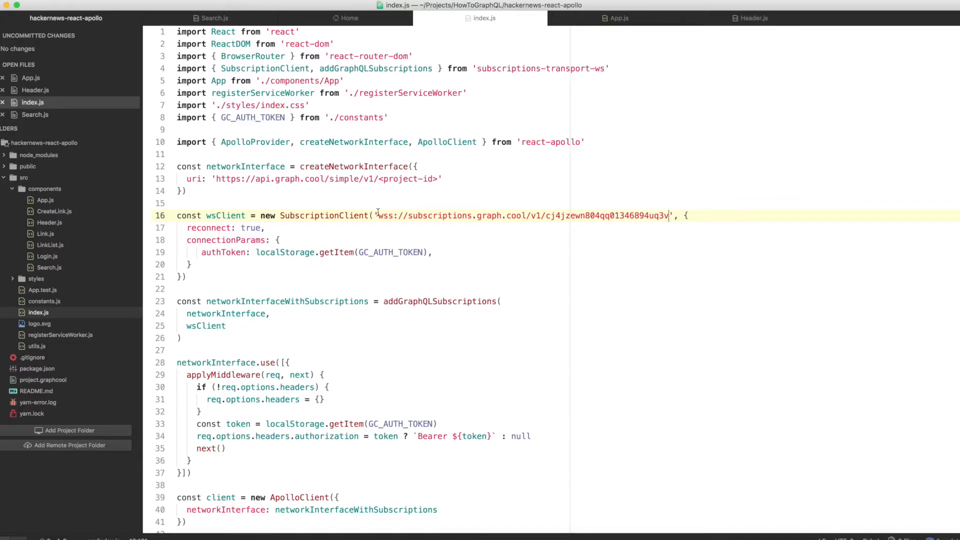
{"action": "mouse_move", "coordinate": [317, 373]}
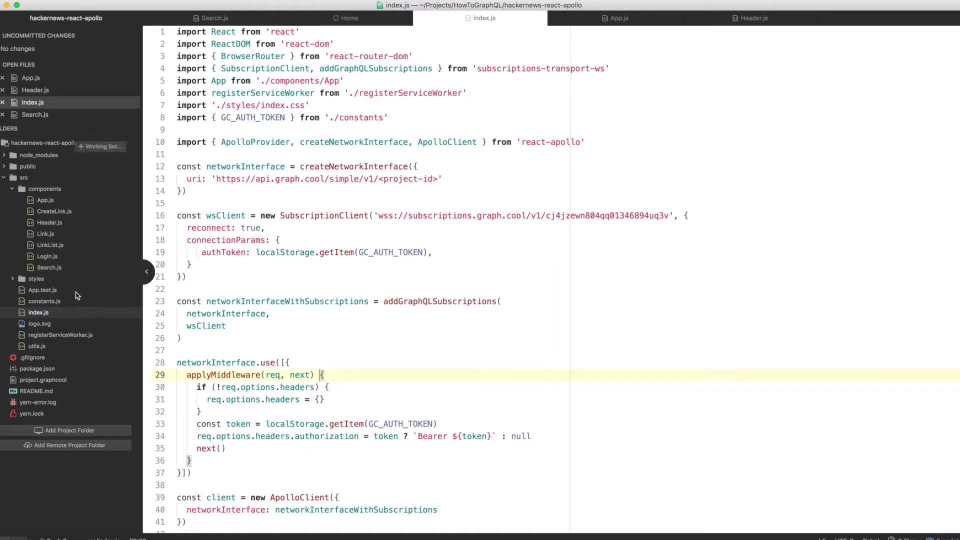
- Paste a _subscribeToNewLinks method into LinkList.js using subscribeToMore with the Link CREATED subscription
{"action": "left_click", "coordinate": [50, 244]}
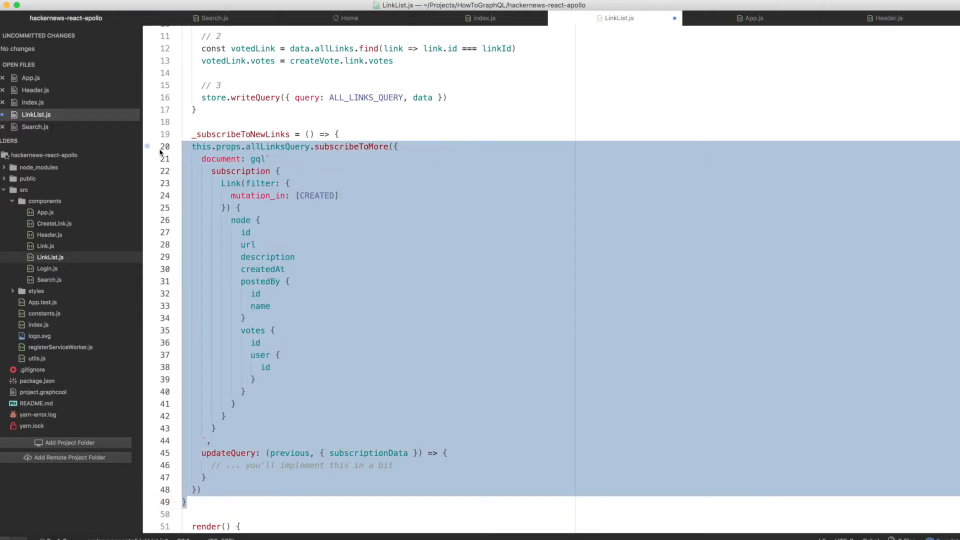
{"action": "left_click", "coordinate": [481, 255]}
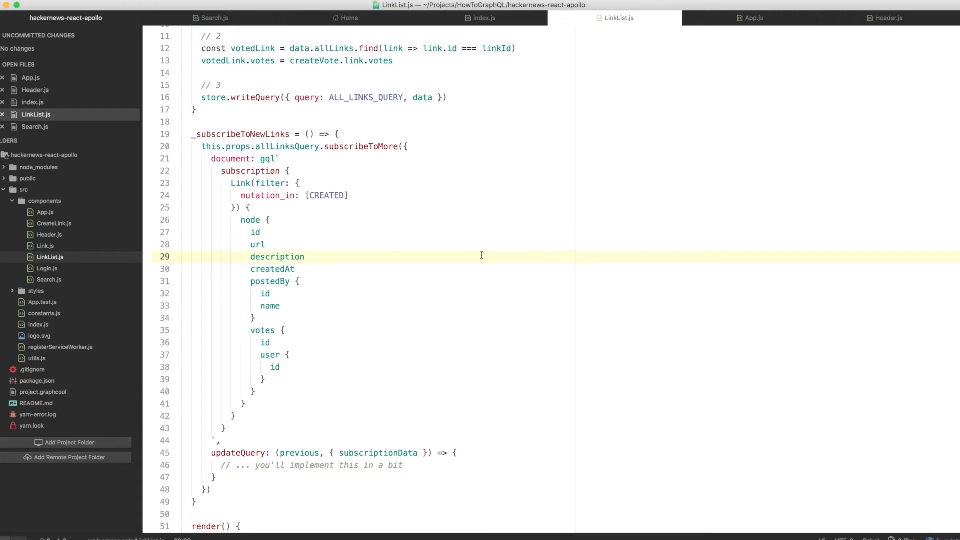
{"action": "scroll", "scroll_direction": "down", "scroll_amount": 3}
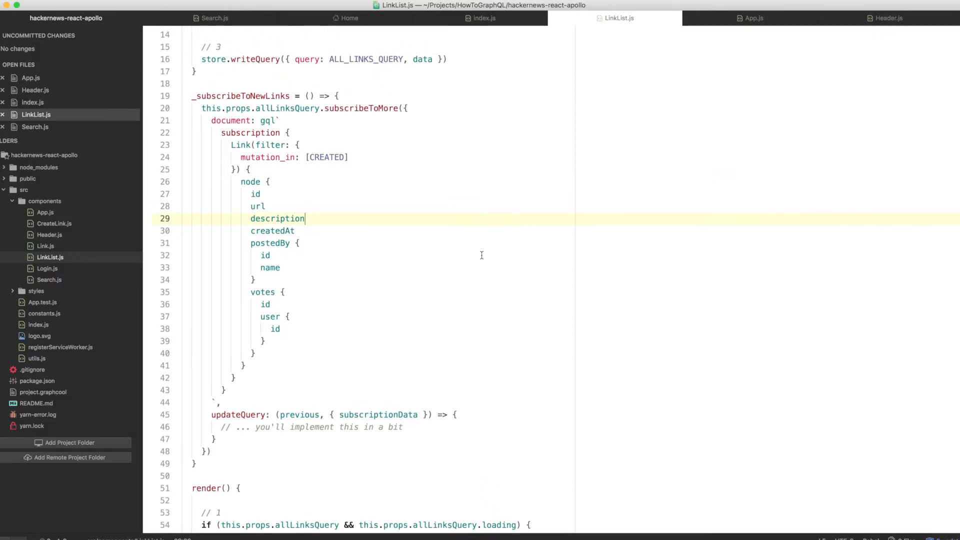
{"action": "scroll", "scroll_direction": "down", "scroll_amount": 3}
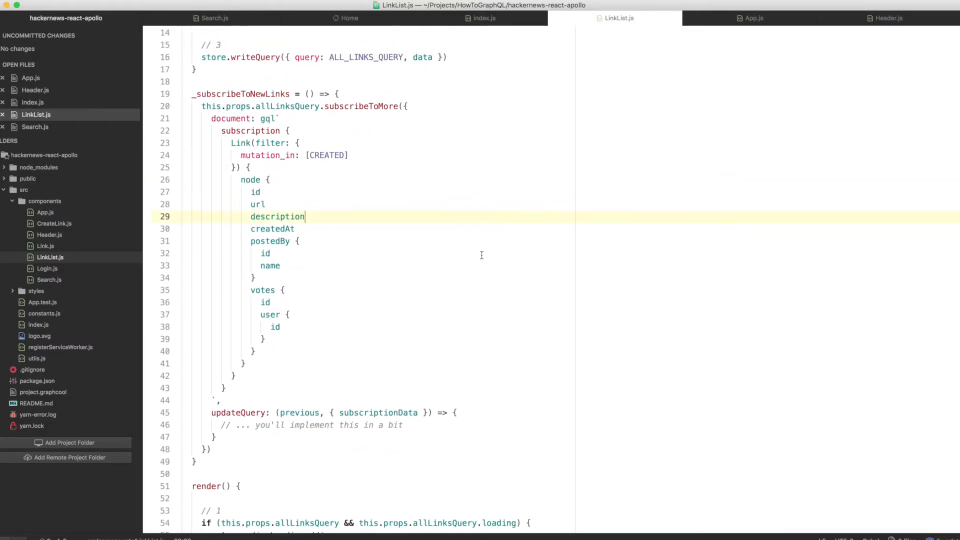
{"action": "scroll", "scroll_direction": "down", "scroll_amount": 3}
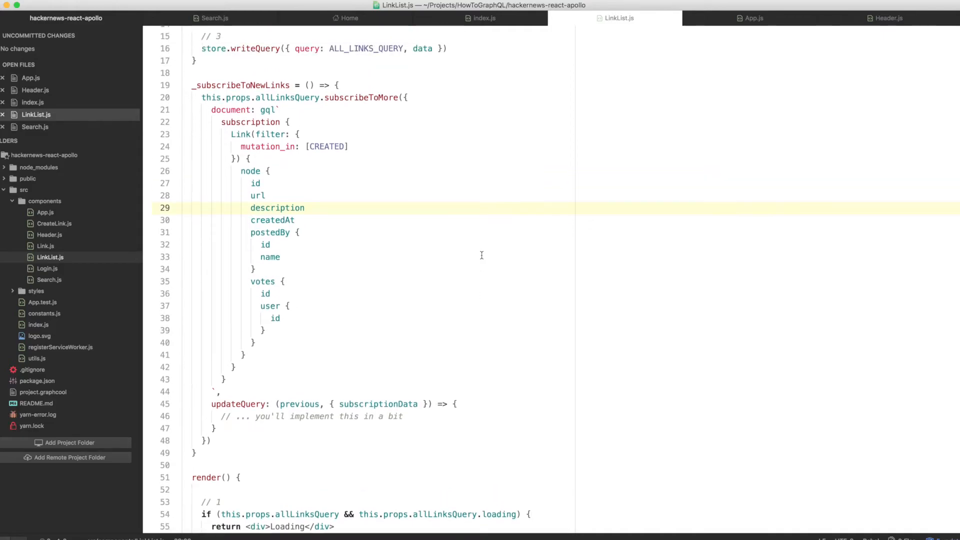
{"action": "scroll", "scroll_direction": "down", "scroll_amount": 3}
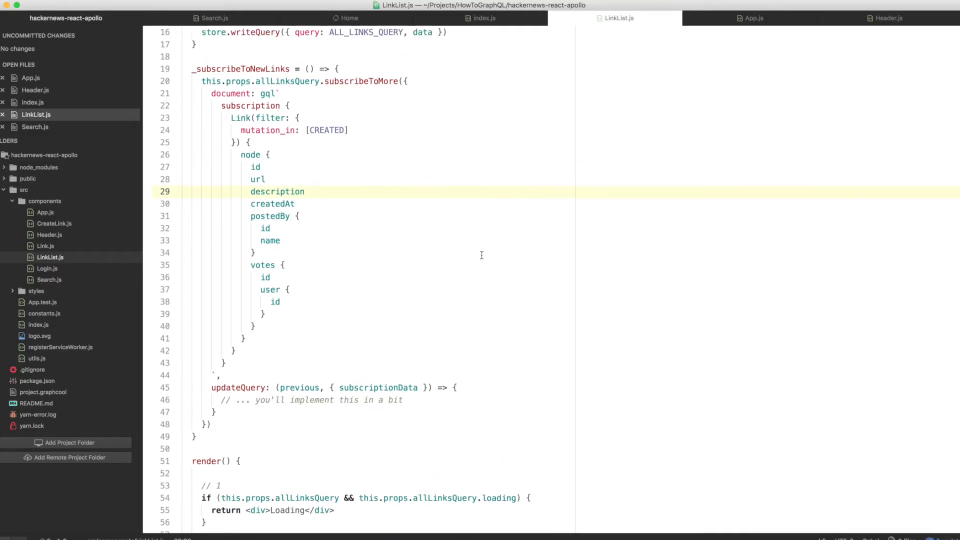
{"action": "scroll", "scroll_direction": "down", "scroll_amount": 3}
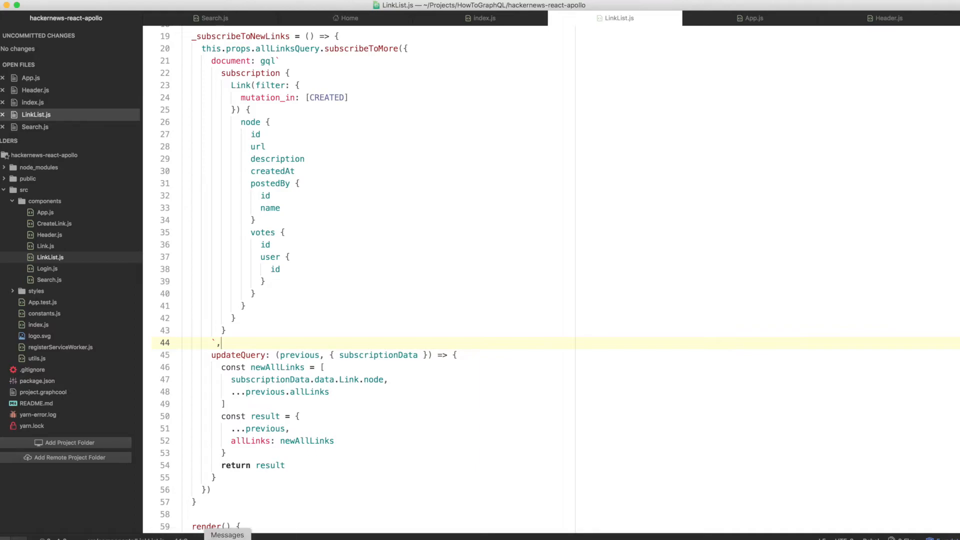
- Review the updateQuery that builds newAllLinks from subscriptionData and returns the merged result
{"action": "scroll", "scroll_direction": "up", "scroll_amount": 3}
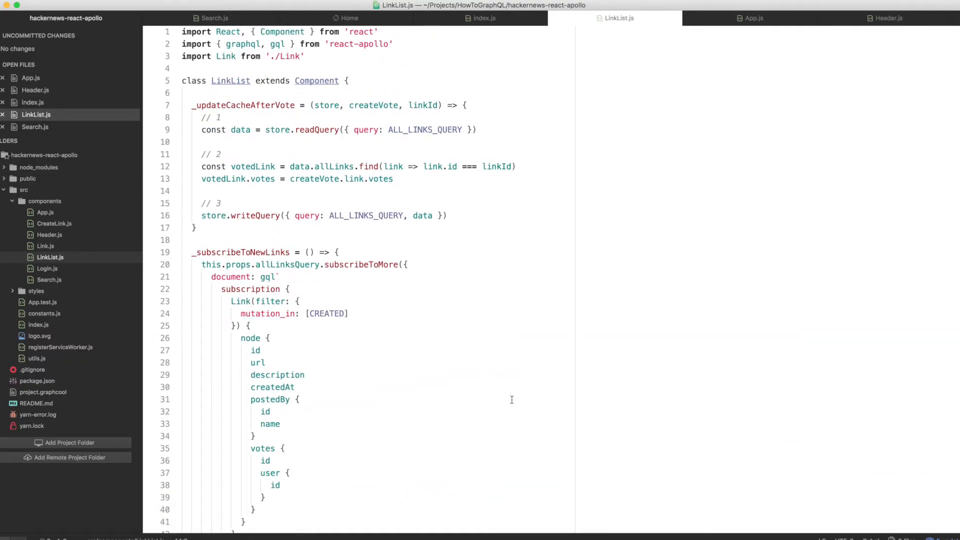
{"action": "scroll", "scroll_direction": "down", "scroll_amount": 3}
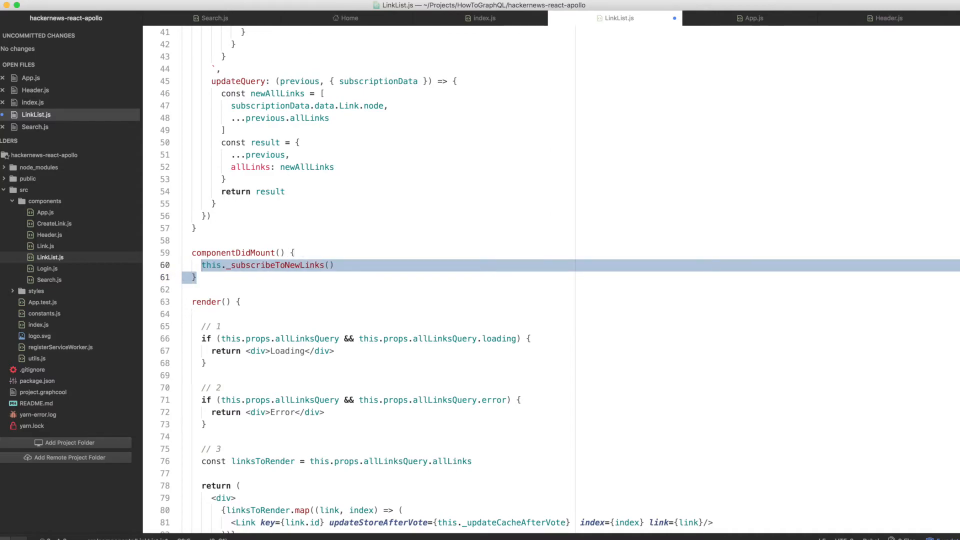
- Add componentDidMount calling this._subscribeToNewLinks() above render and save LinkList.js
{"action": "left_click", "coordinate": [329, 265]}
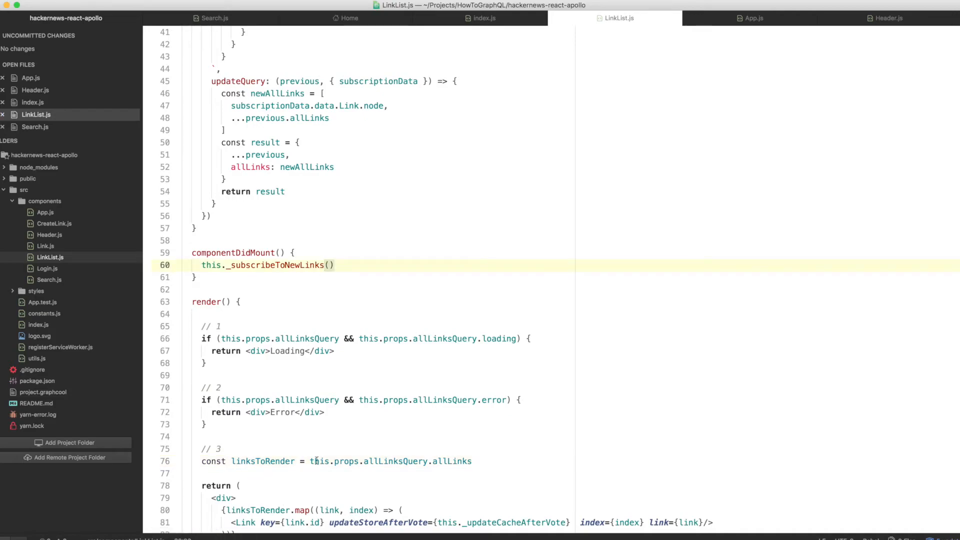
{"action": "left_click", "coordinate": [315, 461]}
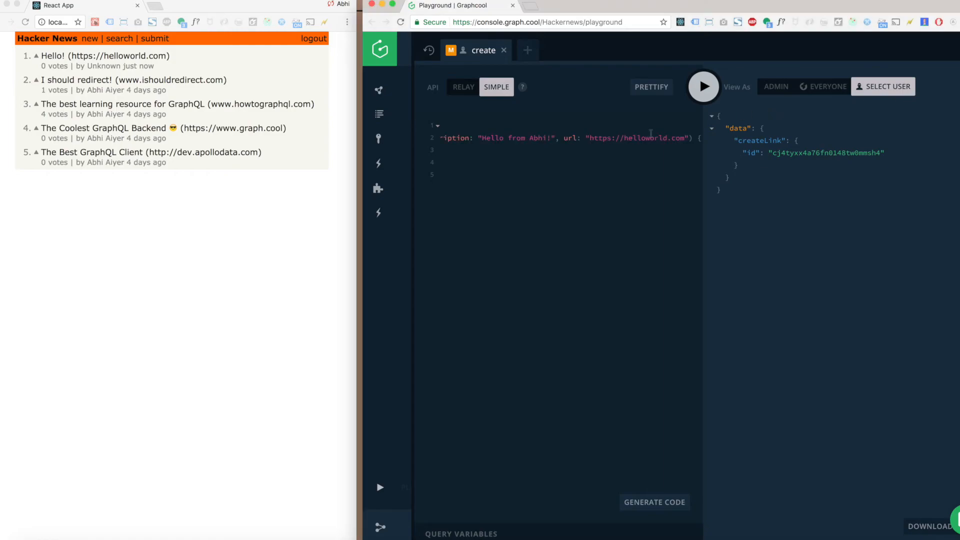
- Execute the createLink mutation for helloworld.com in the Playground
{"action": "left_click", "coordinate": [702, 86]}
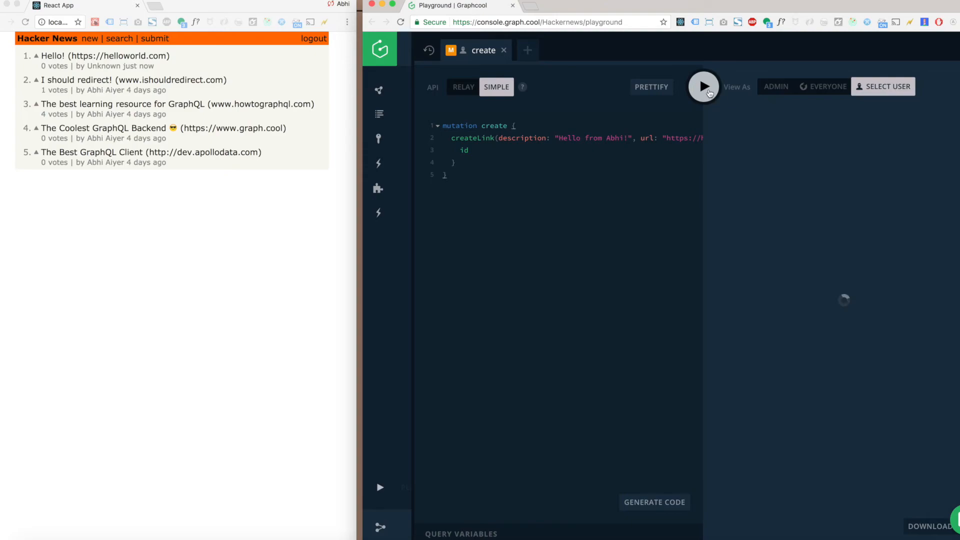
{"action": "left_click", "coordinate": [703, 86]}
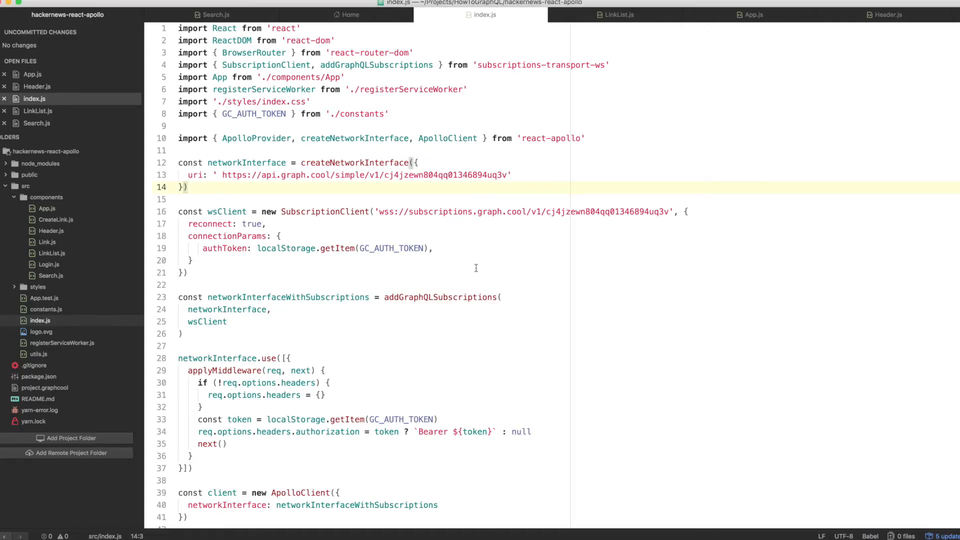
- Switch from index.js back to the LinkList.js editor
{"action": "left_click", "coordinate": [620, 14]}
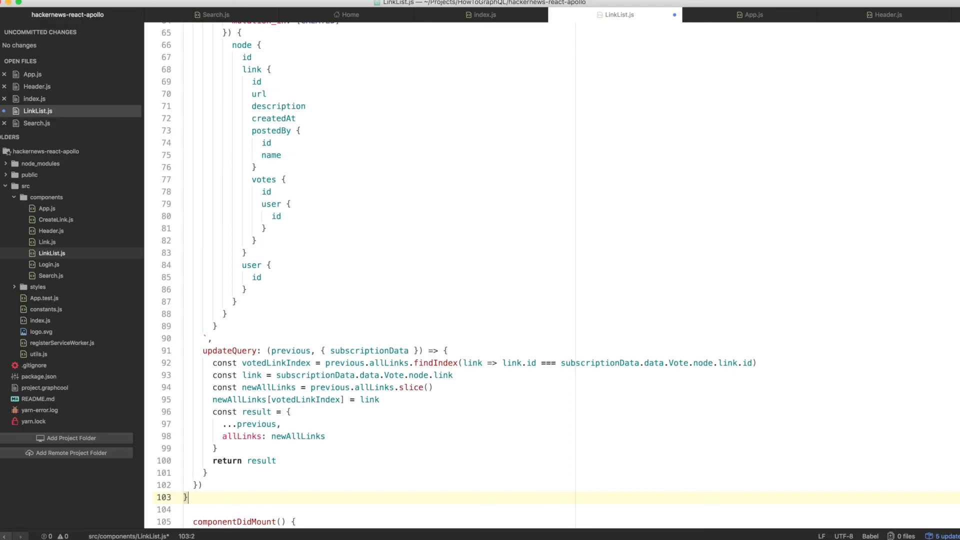
- Paste a _subscribeToNewVotes method with the Vote CREATED subscription and index-swapping updateQuery
{"action": "left_click_drag", "start_coordinate": [225, 61], "coordinate": [186, 497]}
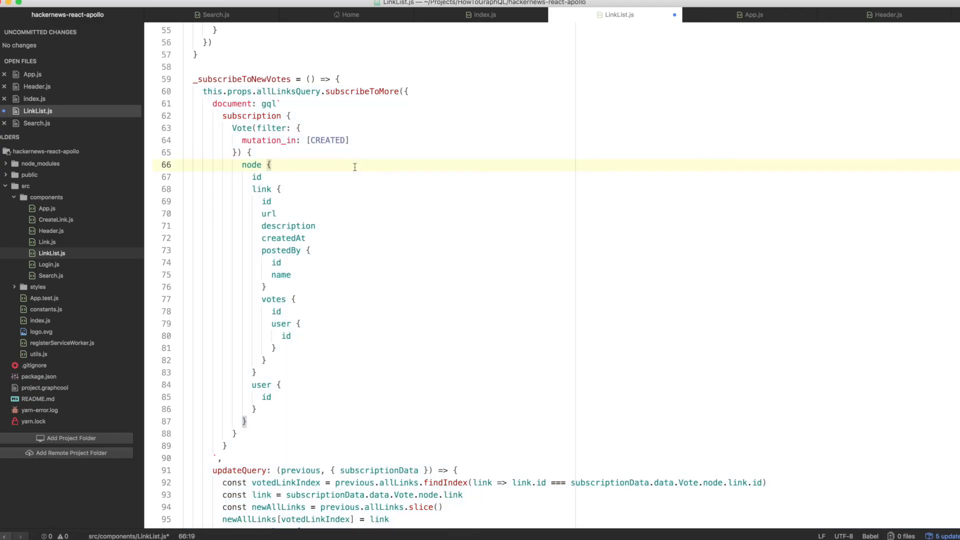
{"action": "scroll", "scroll_direction": "down", "scroll_amount": 3}
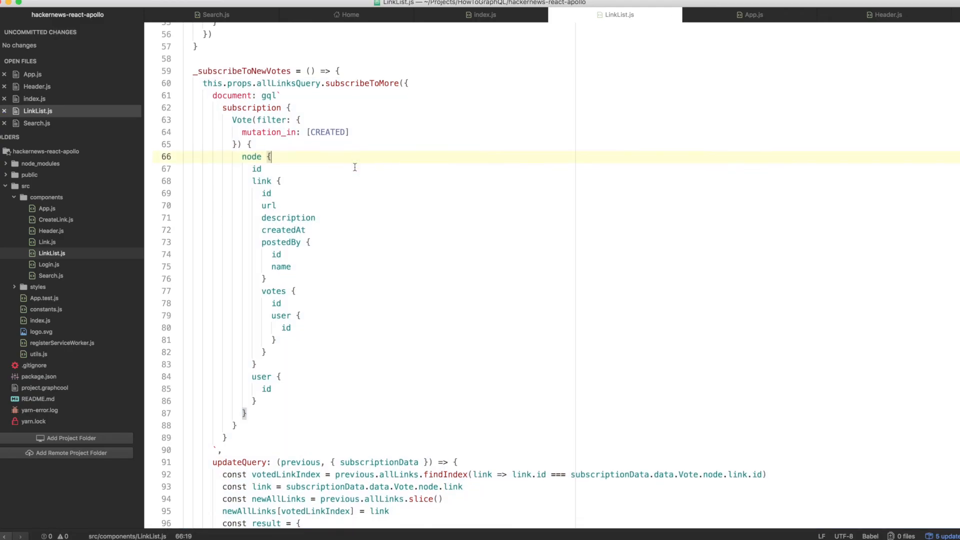
{"action": "scroll", "scroll_direction": "up", "scroll_amount": 3}
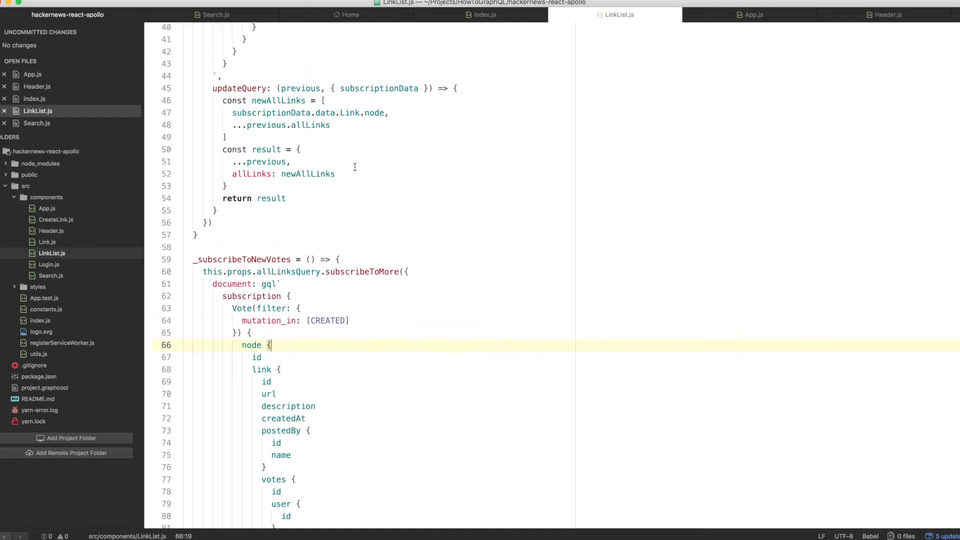
{"action": "scroll", "scroll_direction": "down", "scroll_amount": 3}
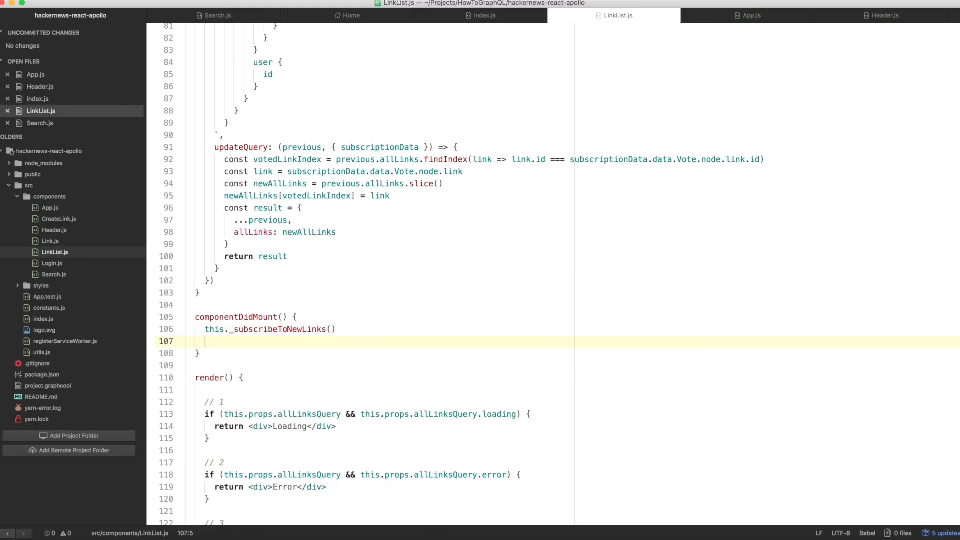
- Add this._subscribeToNewVotes() to componentDidMount after the _subscribeToNewLinks() call
{"action": "type", "text": "this._subscribeToNewVotes()"}
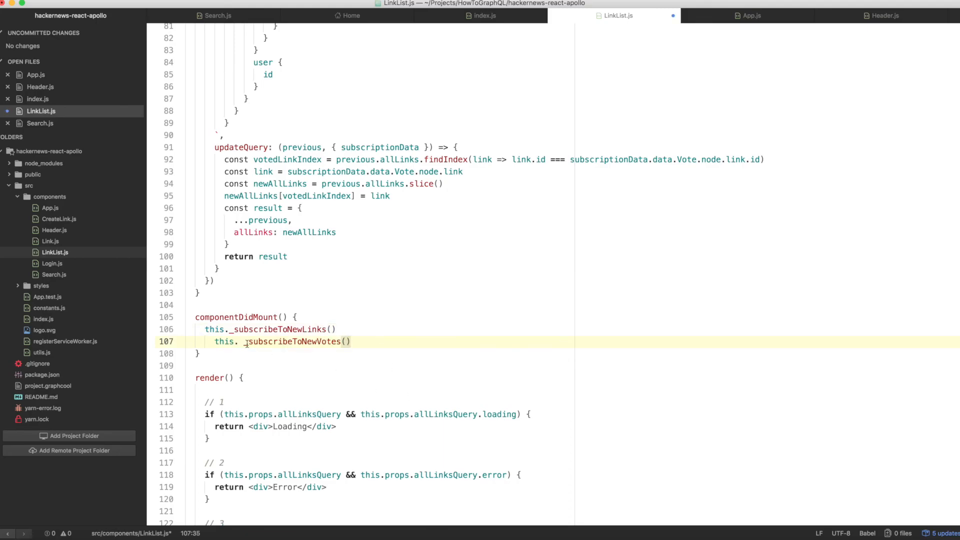